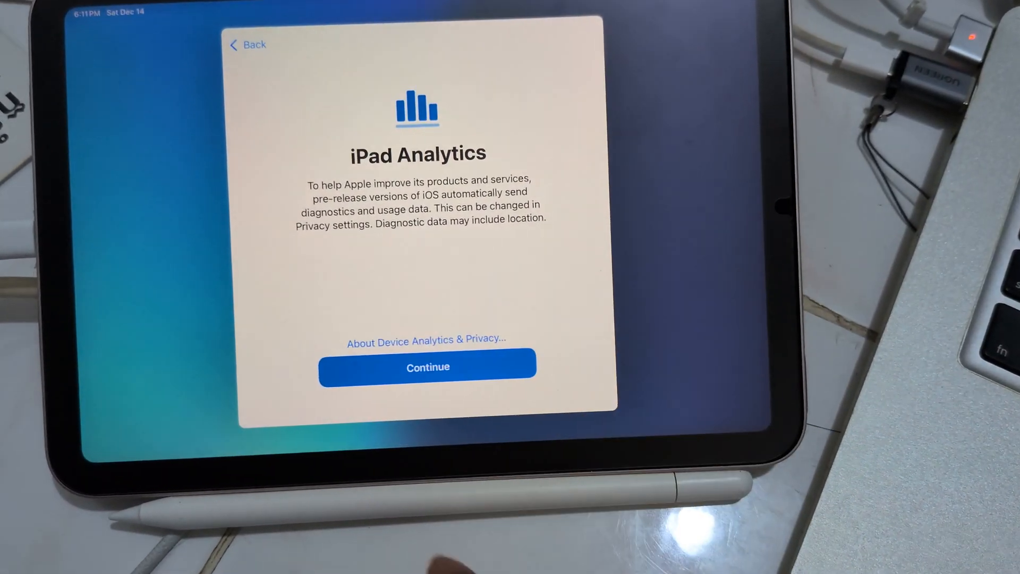
Step: Pass the iPad Analytics and appearance screens, keeping Light, to reach the Home Screen
left_click(427, 367)
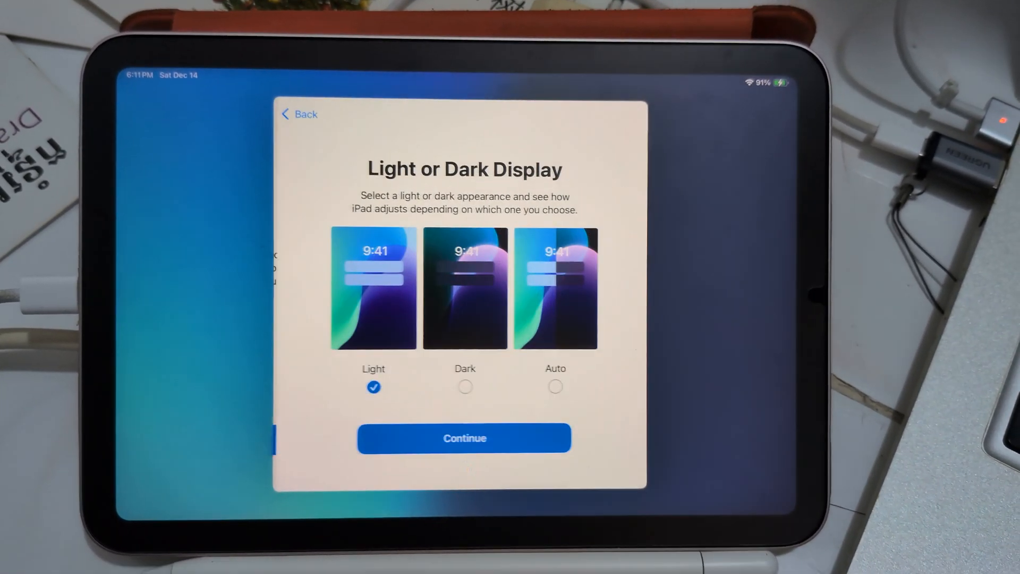
left_click(465, 438)
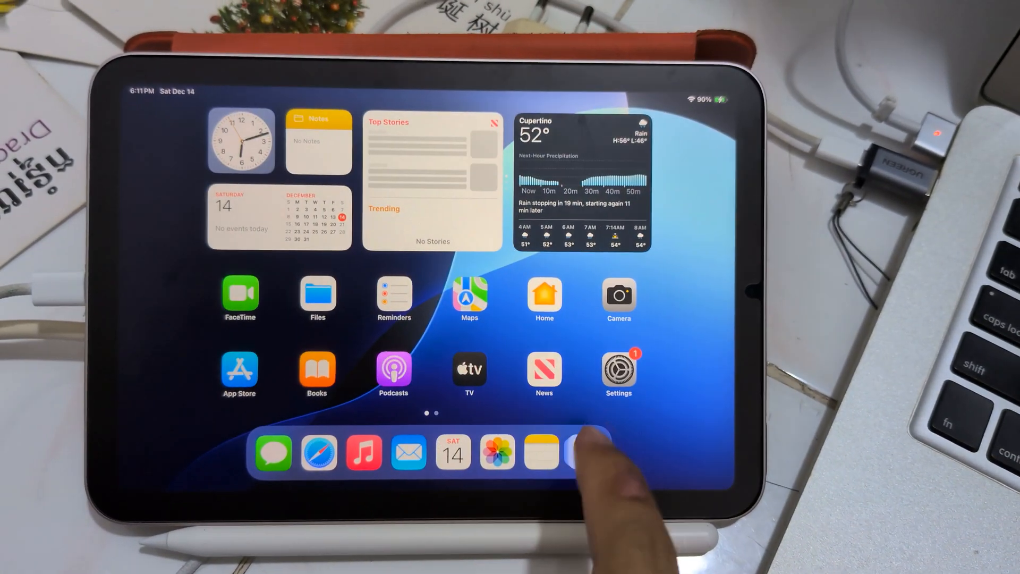
Step: Show in Settings > General > About that the iPad runs iPadOS 18.2 (22C5125e) beta
left_click(618, 370)
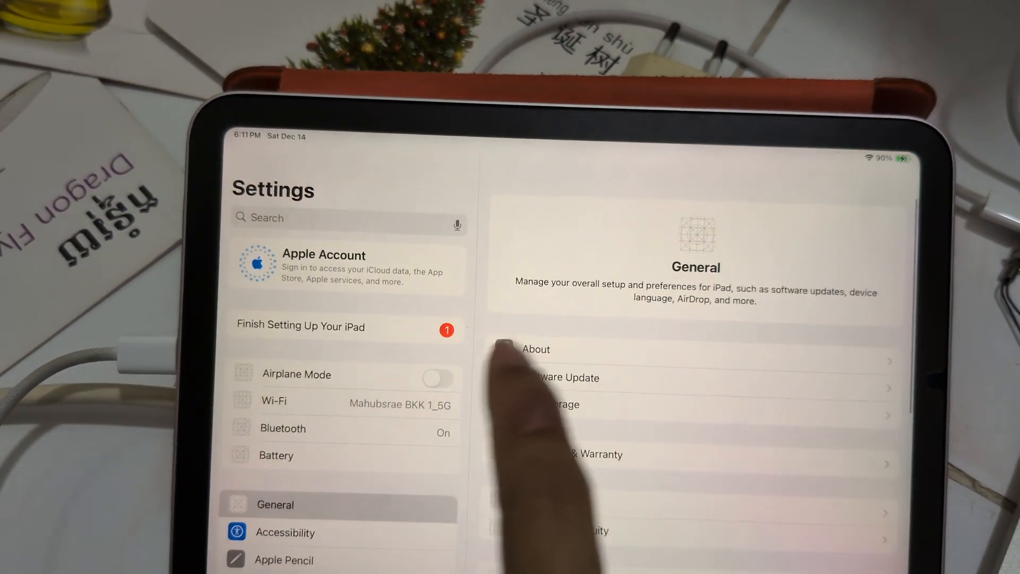
left_click(536, 349)
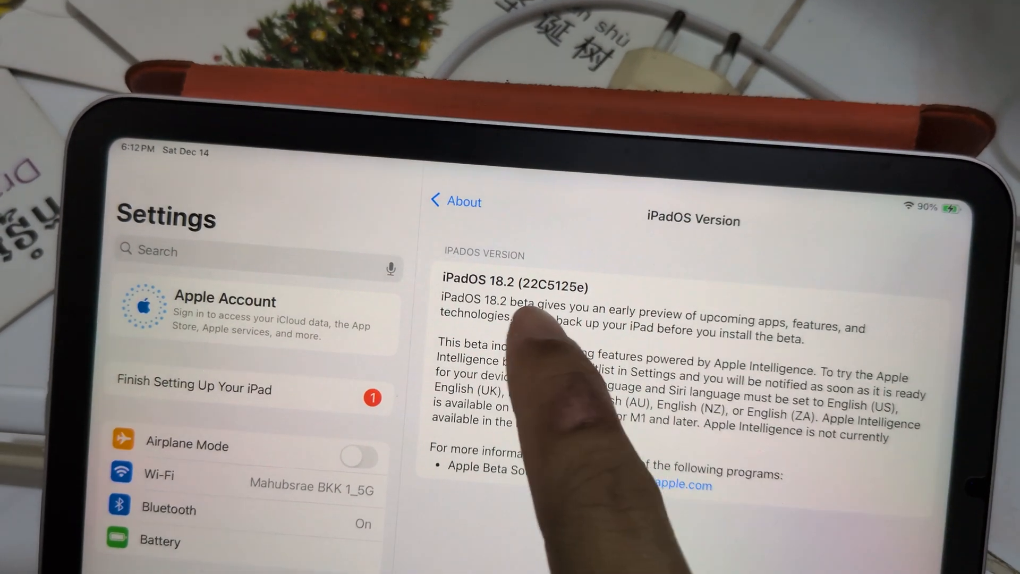
double_click(545, 266)
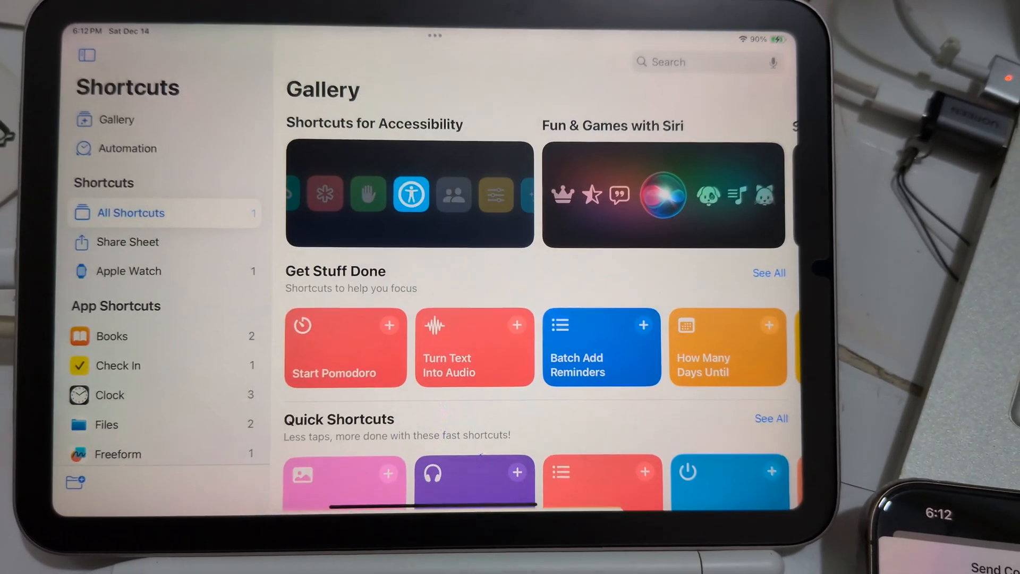
Step: Bring up the Recents file picker from the Shortcuts sidebar's import button
left_click(131, 212)
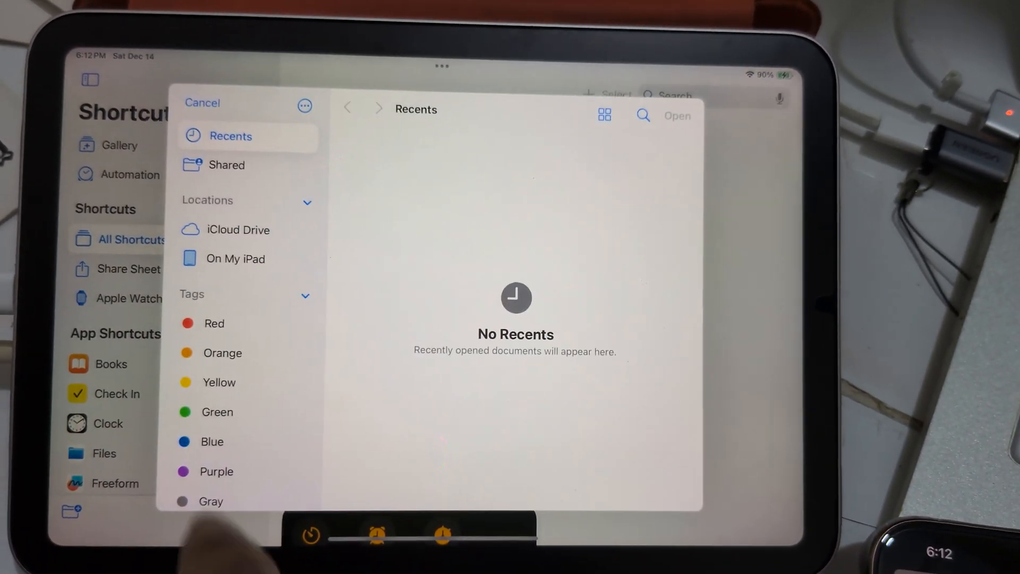
left_click(233, 258)
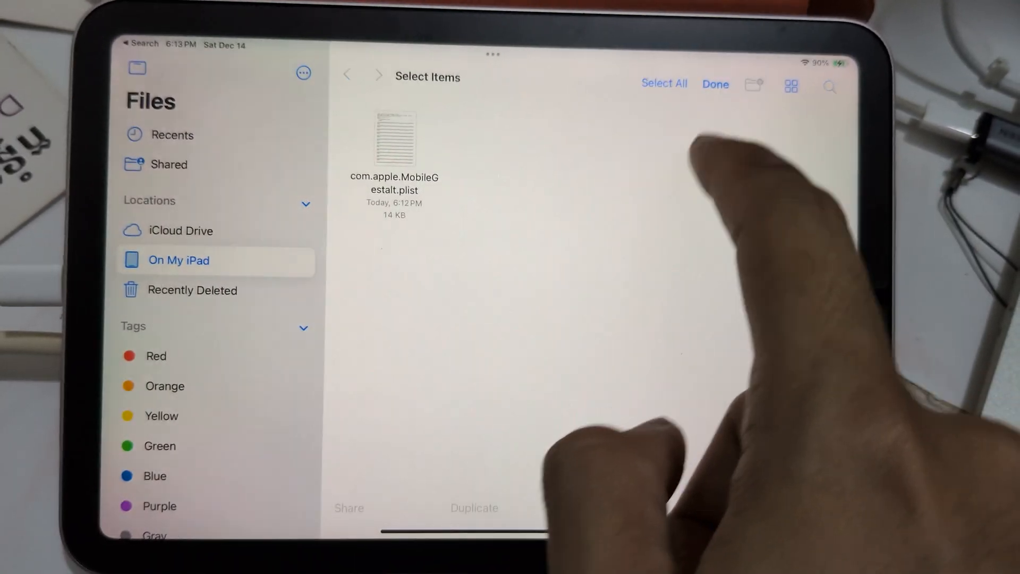
Step: Select com.apple.MobileGestalt.plist under On My iPad for sharing
left_click(394, 136)
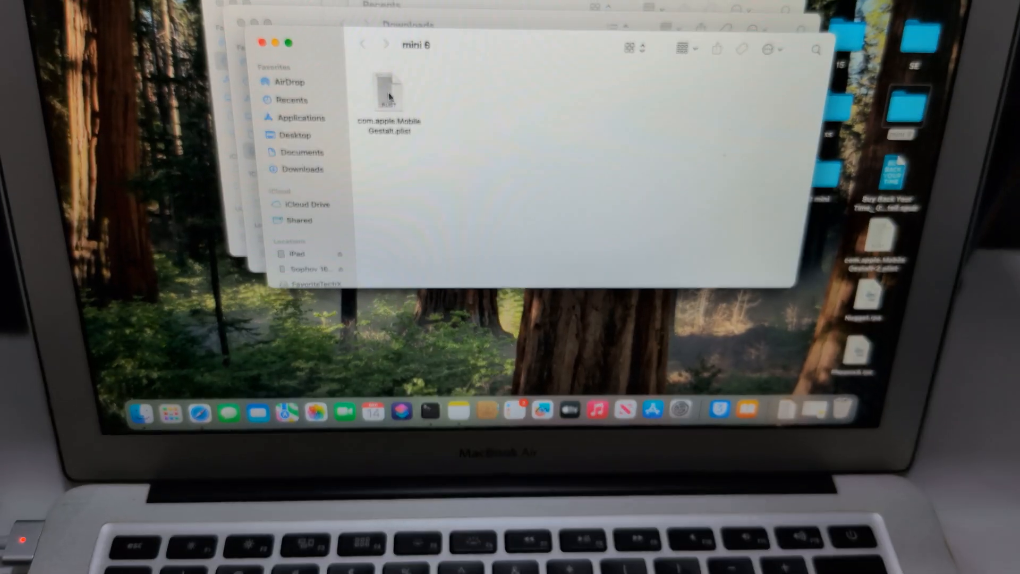
Step: Check the plist's actions in the mini 6 folder and close the Finder windows
right_click(387, 93)
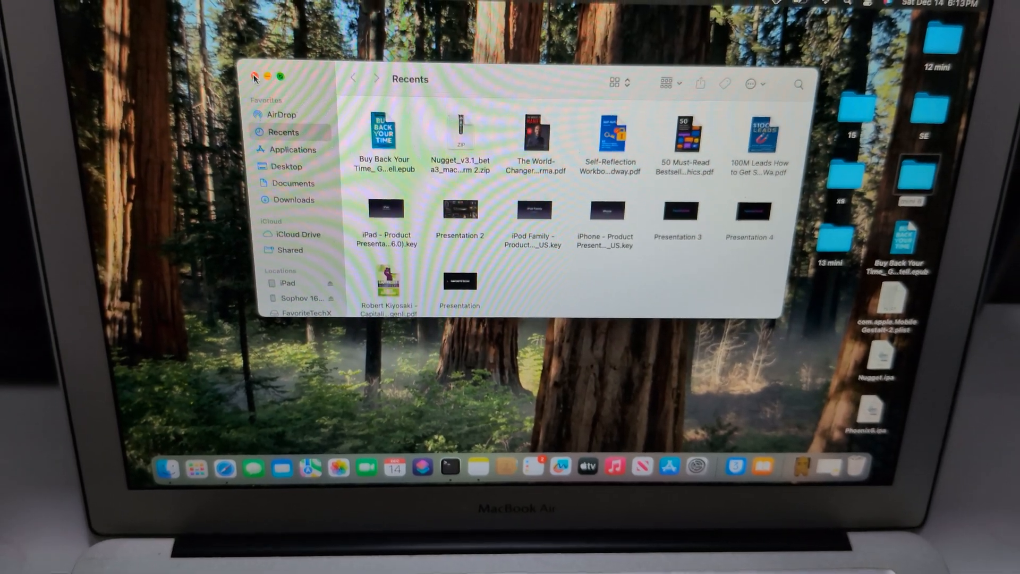
left_click(255, 76)
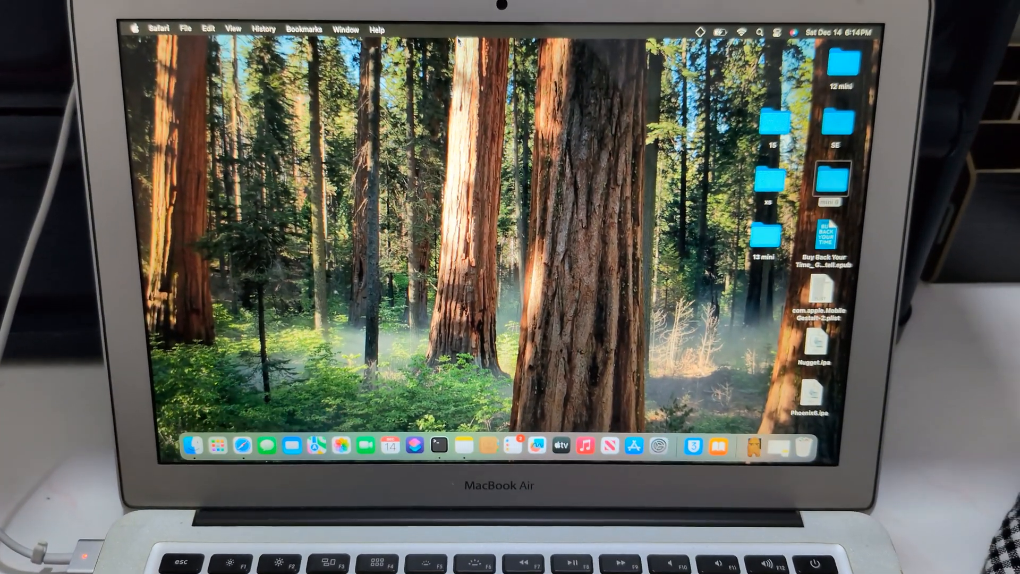
Step: Find the leminlimez/Nugget GitHub repository via Safari and reach its v4.2.1 release assets
left_click(239, 447)
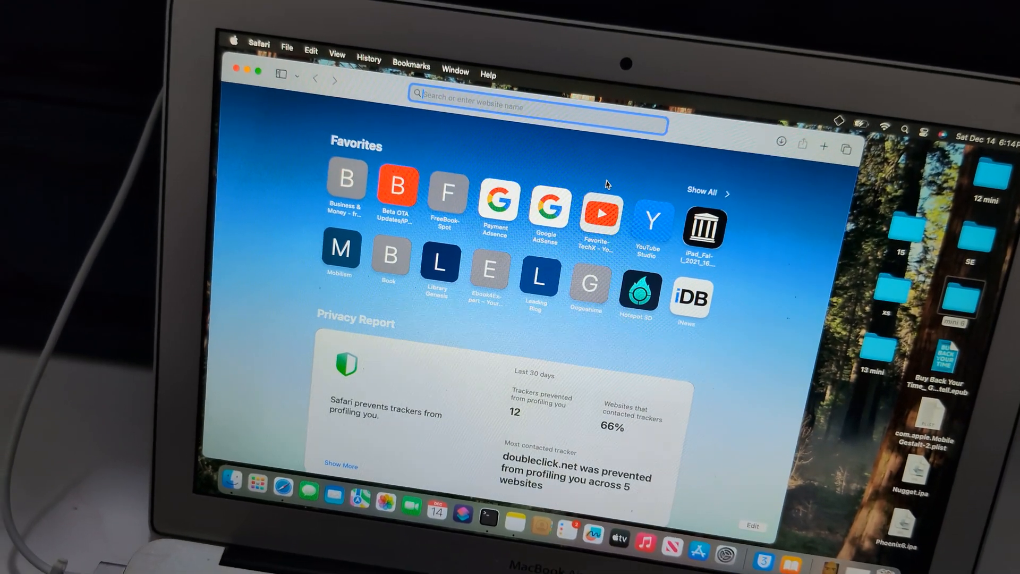
type("nuggets github")
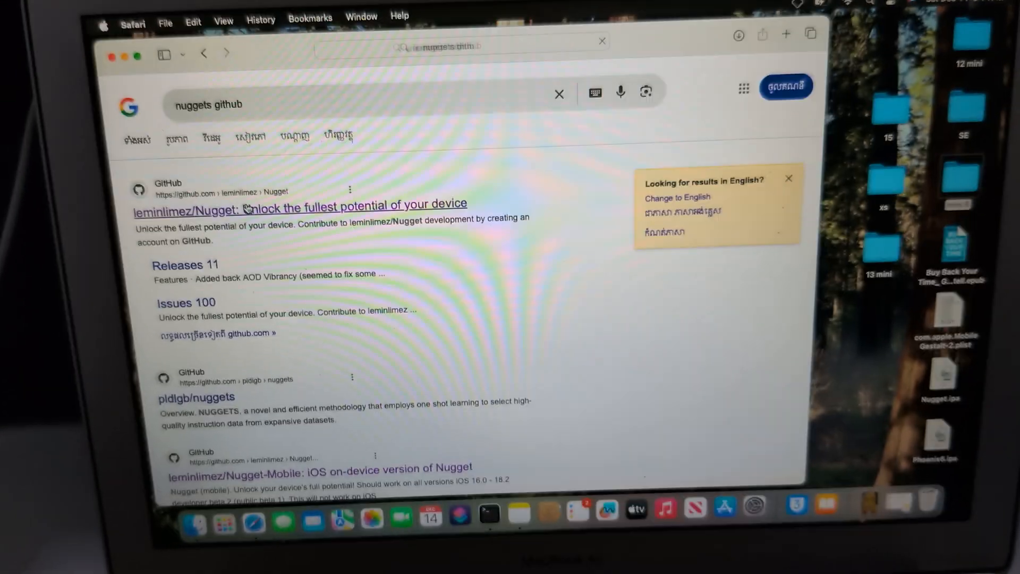
left_click(256, 205)
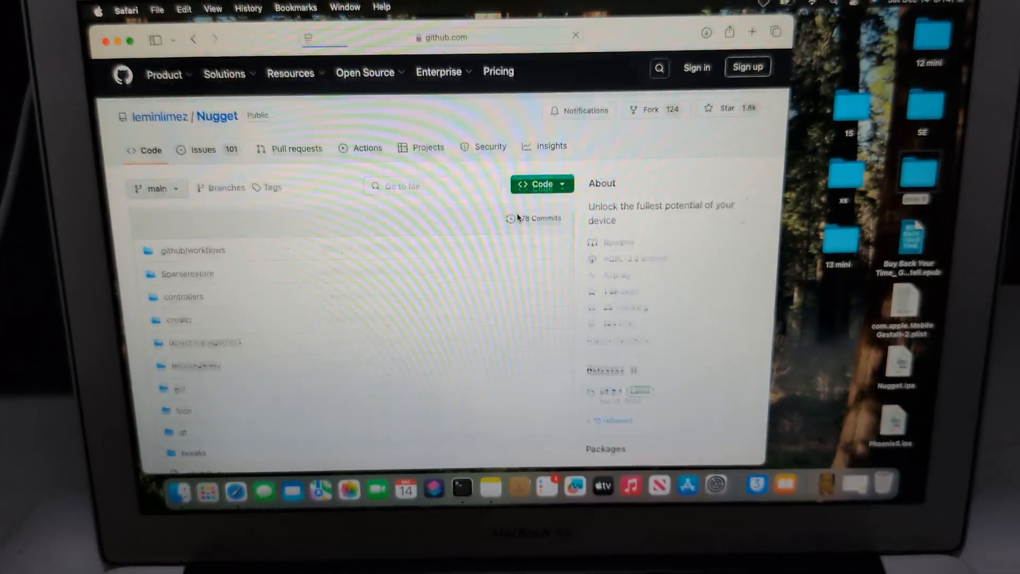
scroll("down", 3)
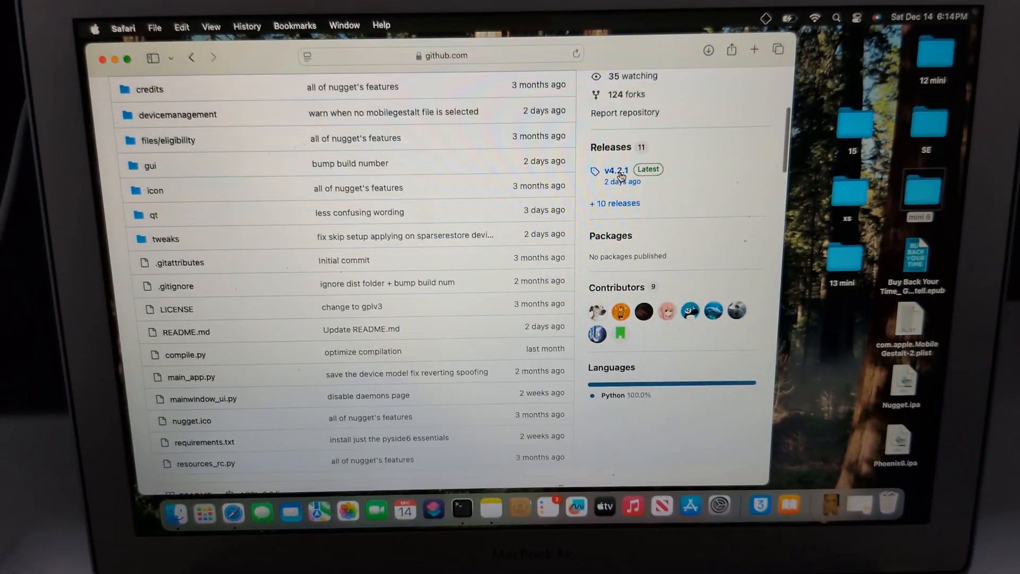
left_click(617, 170)
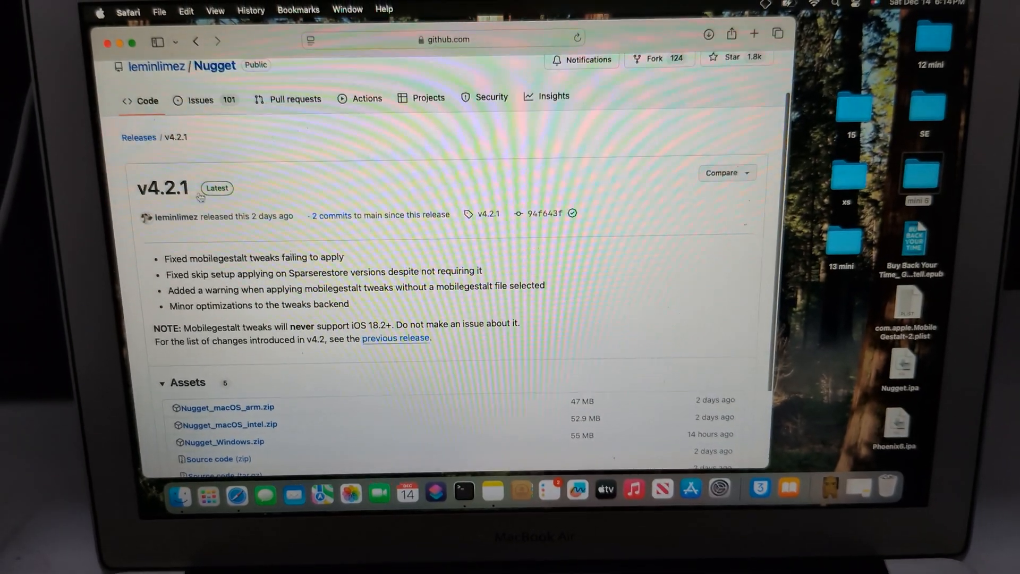
scroll("down", 3)
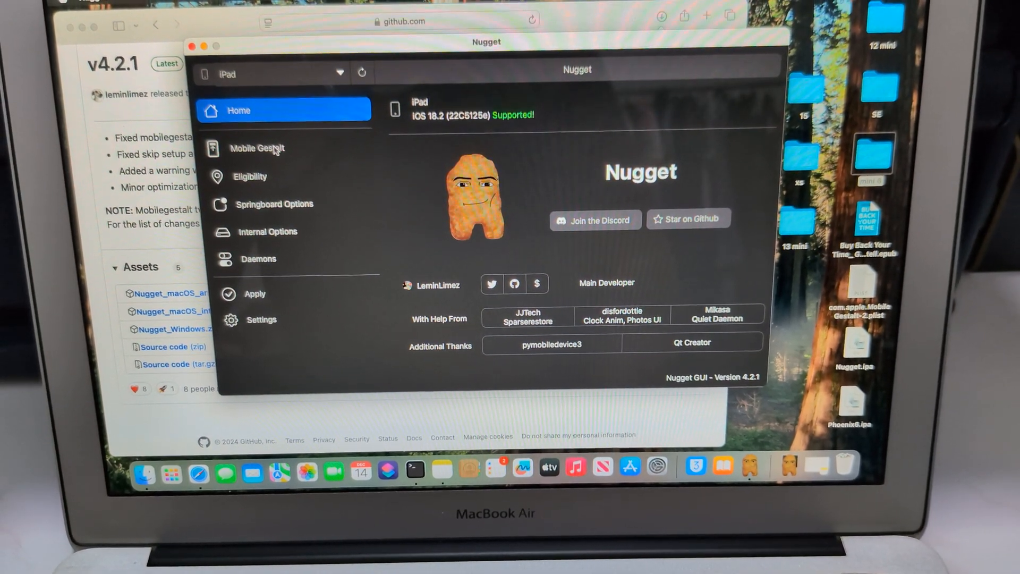
Step: Tick Enable Stage Manager Supported in Nugget's Mobile Gestalt tweaks
left_click(256, 148)
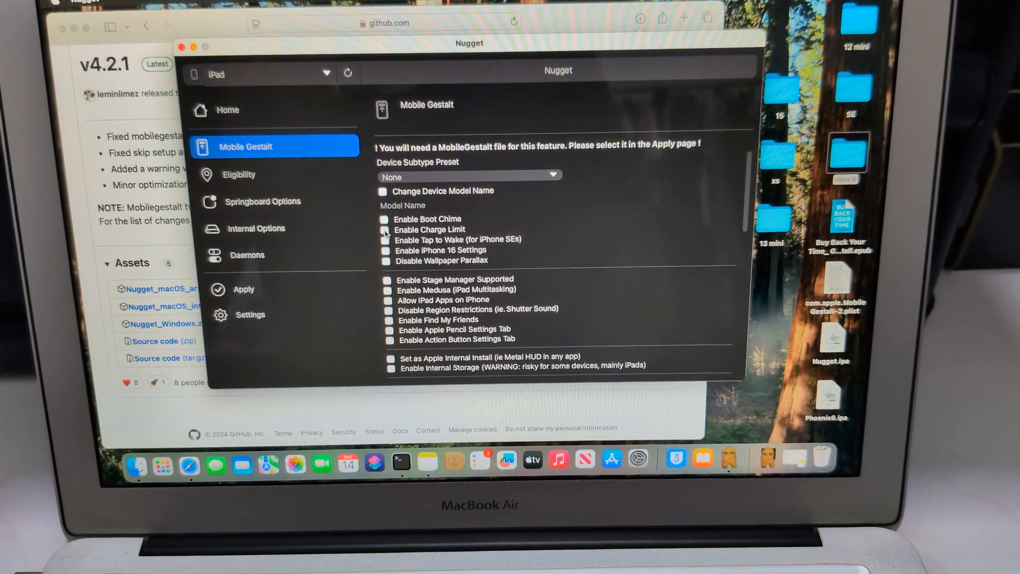
left_click(383, 229)
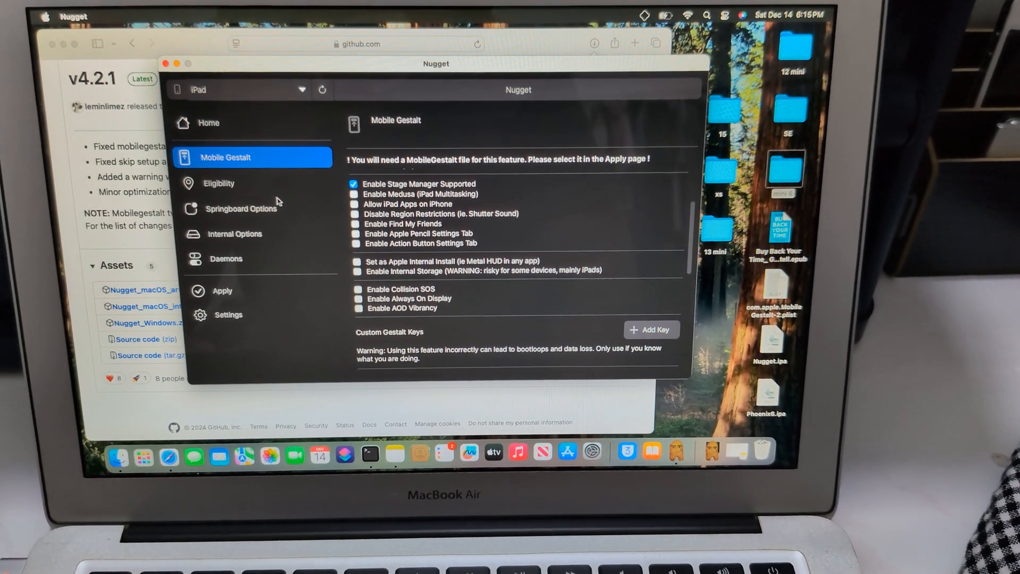
Step: Enable Apple Intelligence in Eligibility and spoof the model as iPad Mini (A17 Pro) (C) (iPad16,2)
left_click(219, 183)
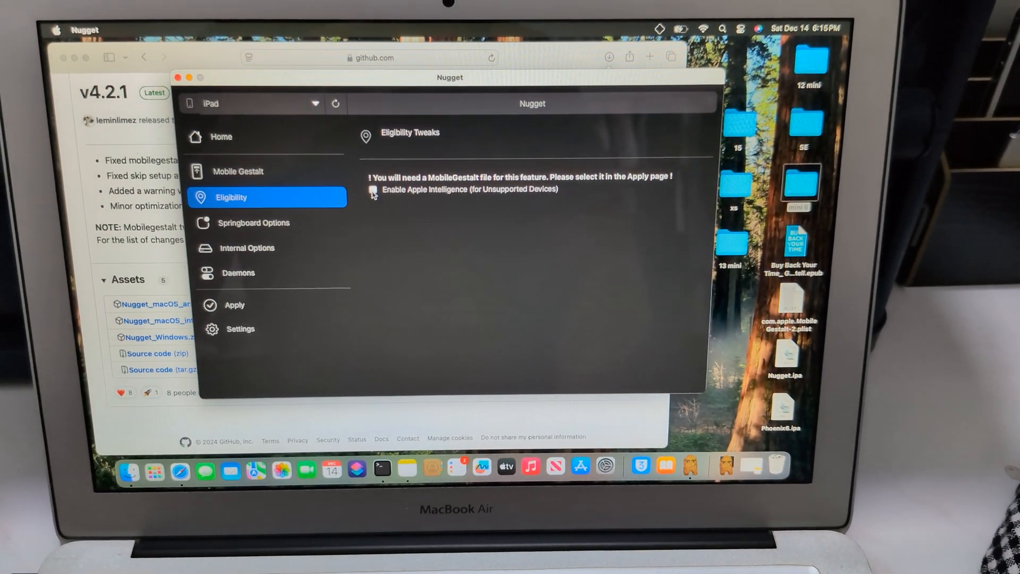
left_click(372, 189)
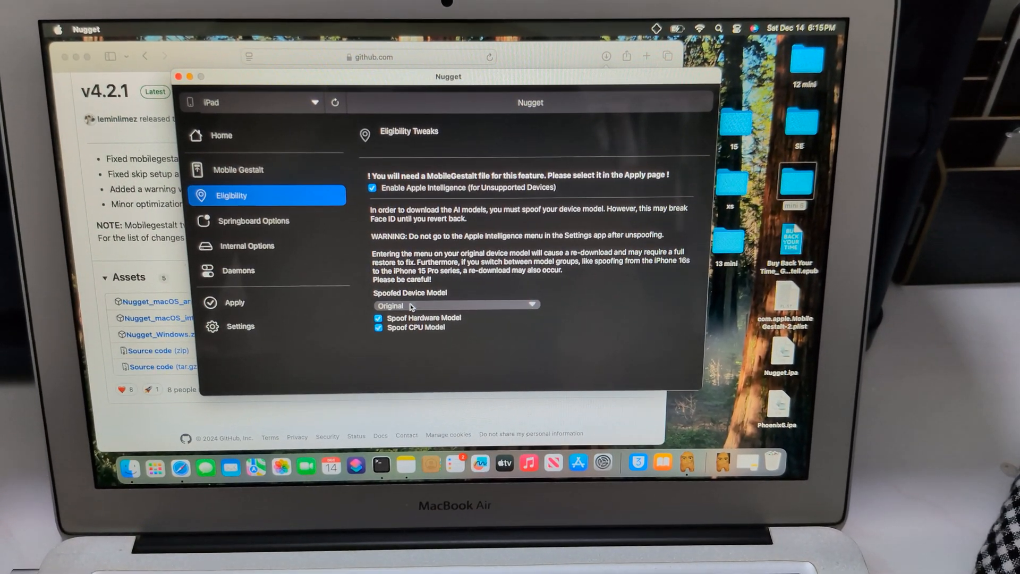
left_click(455, 306)
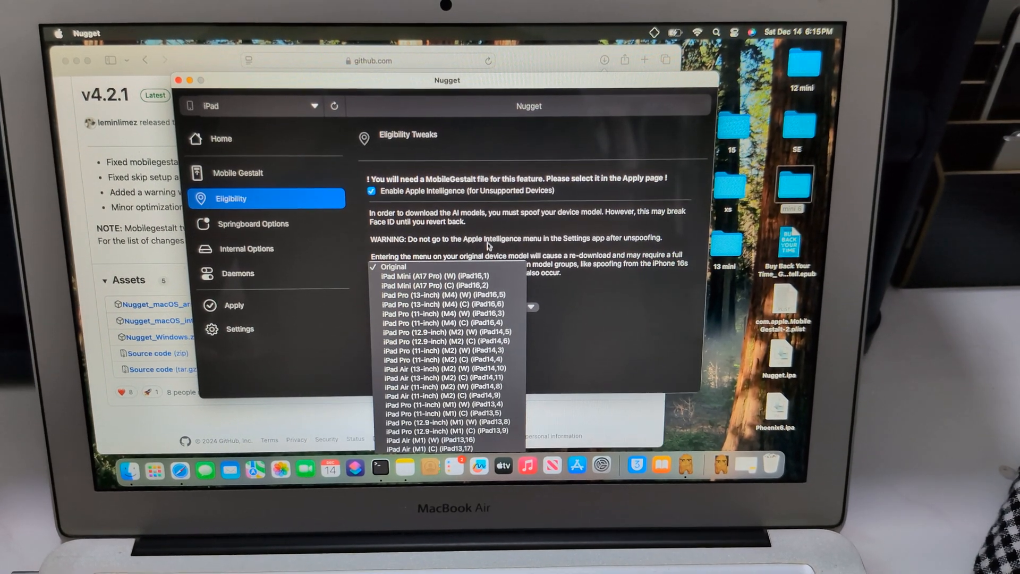
left_click(393, 267)
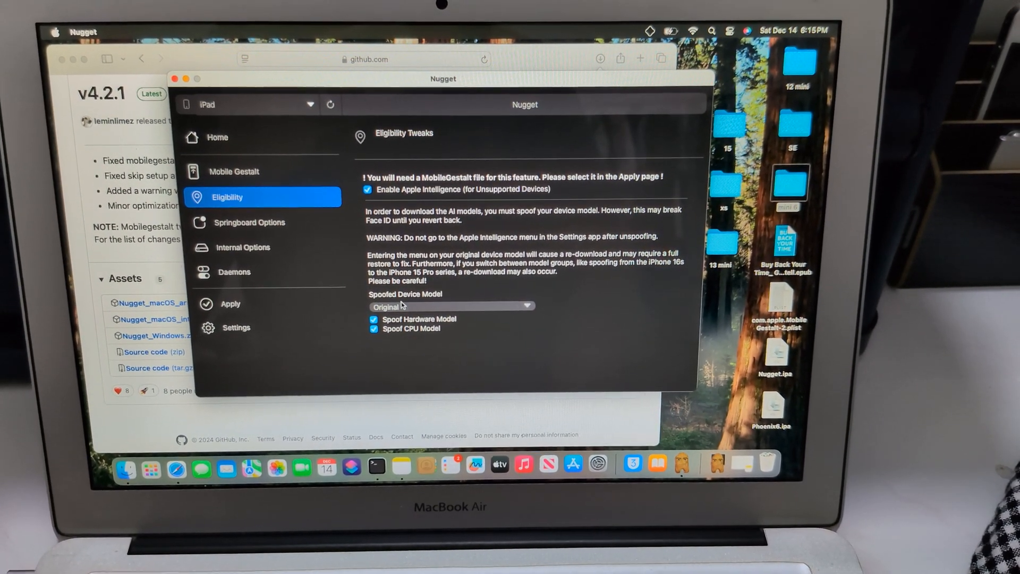
left_click(450, 306)
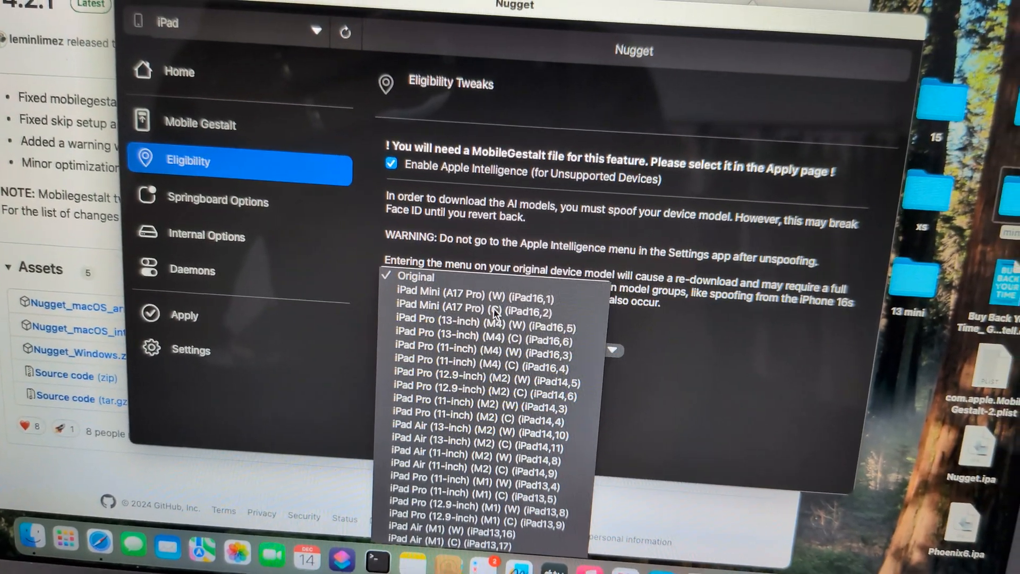
left_click(472, 306)
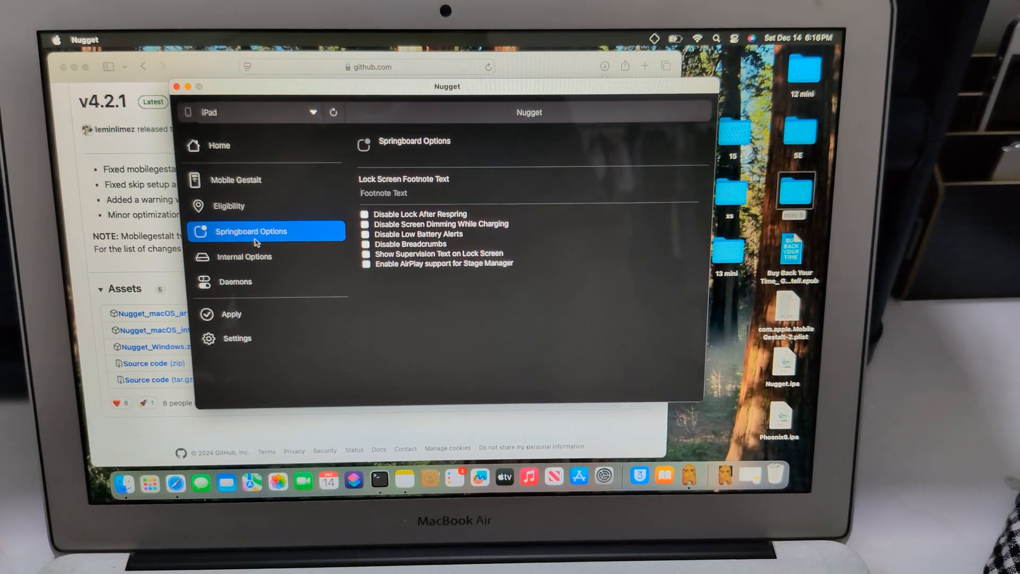
Step: Tick Modify and Disable OTA in the Daemons tweaks, then go to the Apply page
left_click(228, 206)
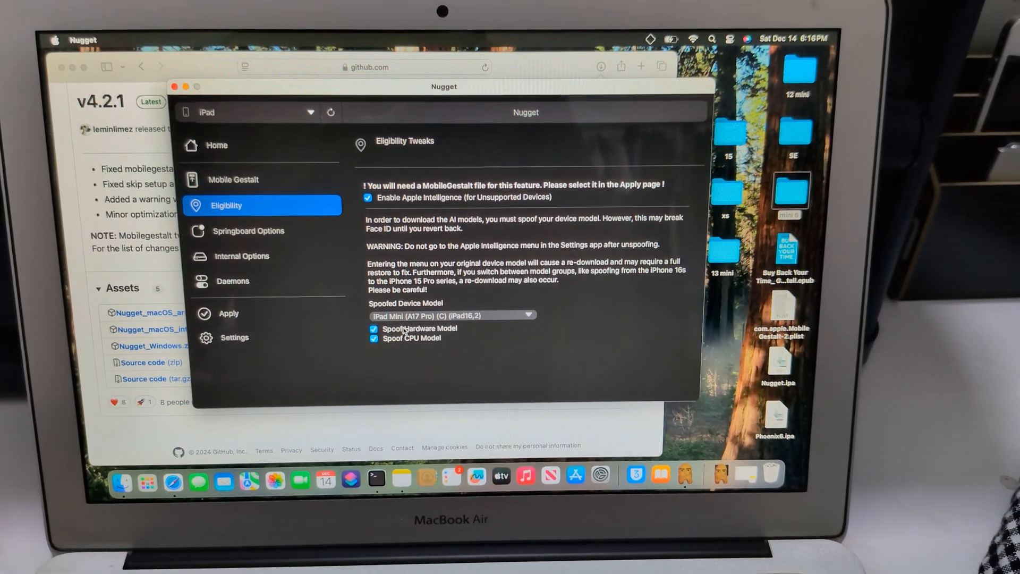
left_click(242, 256)
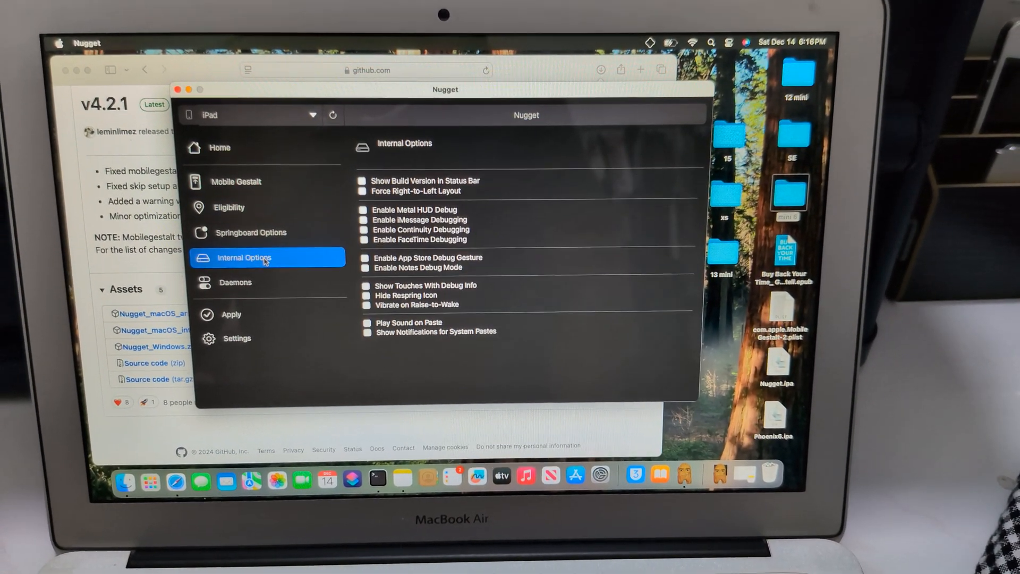
left_click(235, 283)
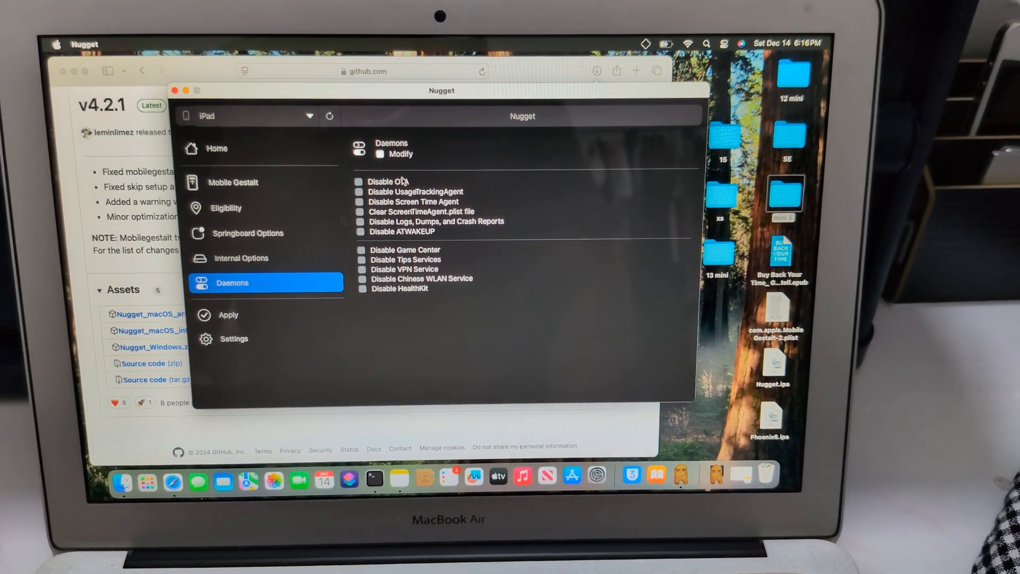
left_click(381, 153)
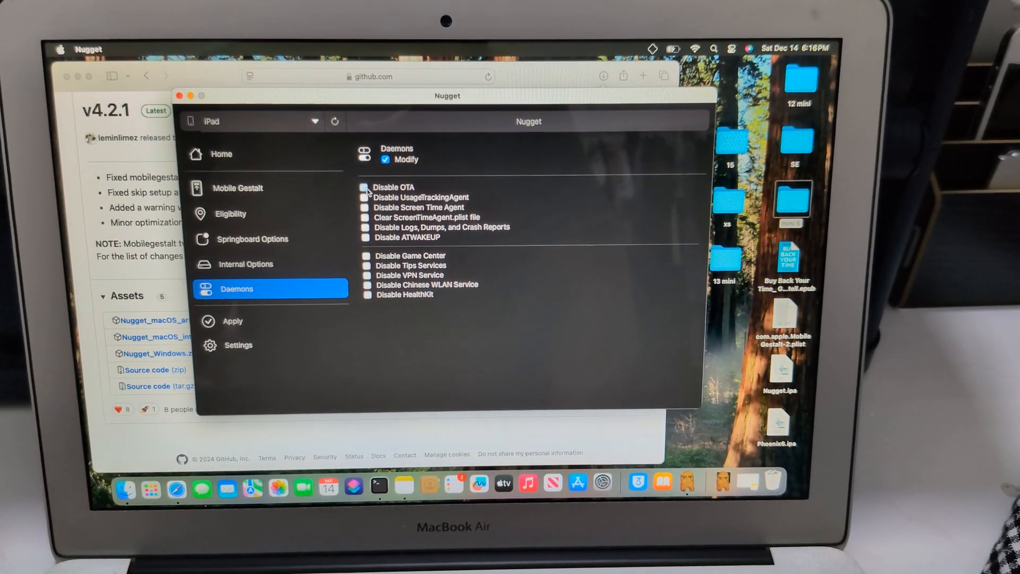
left_click(366, 187)
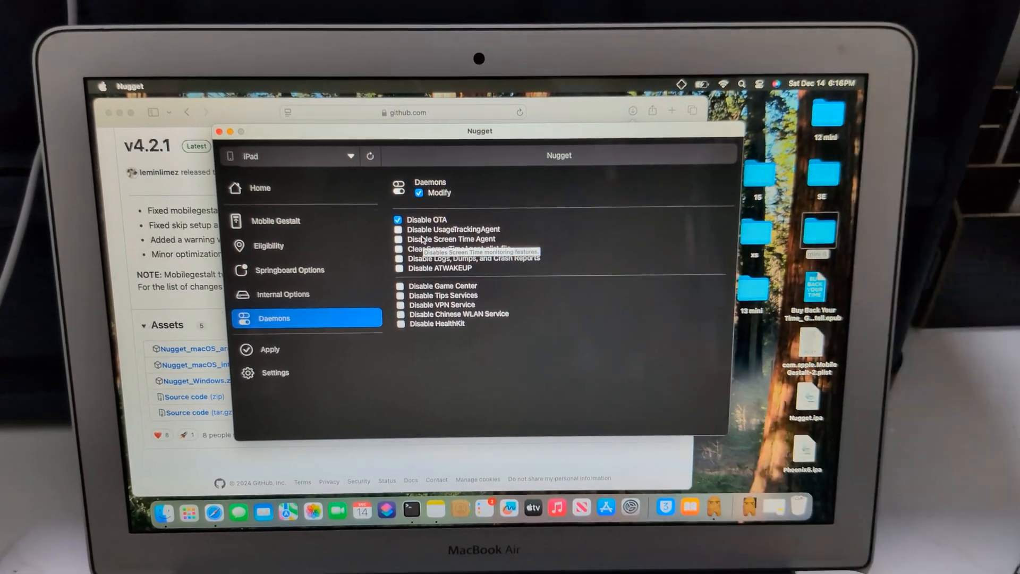
left_click(270, 348)
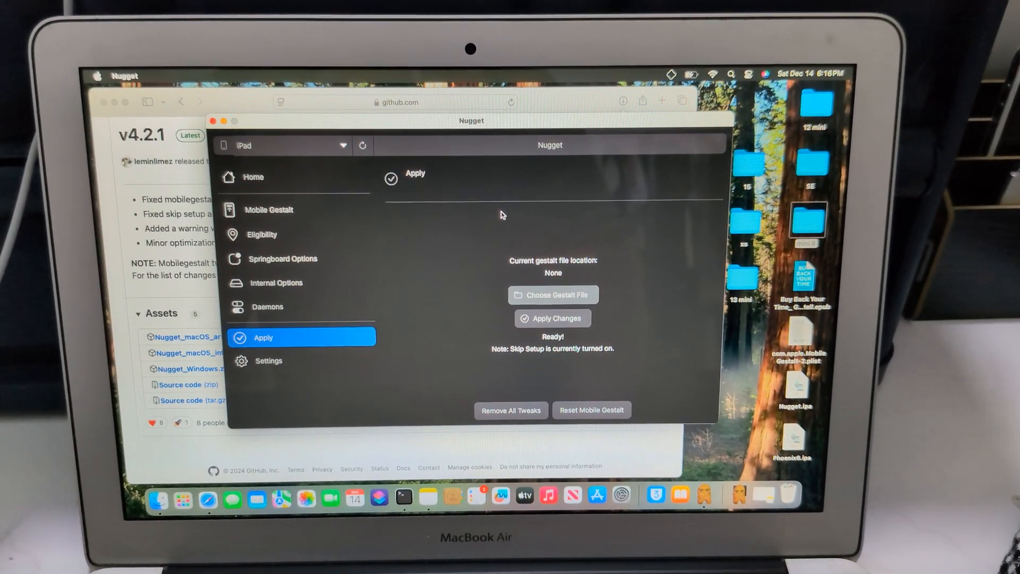
Step: Choose com.apple.MobileGestalt.plist from Desktop > mini 6, apply the changes and acknowledge the restart
left_click(553, 296)
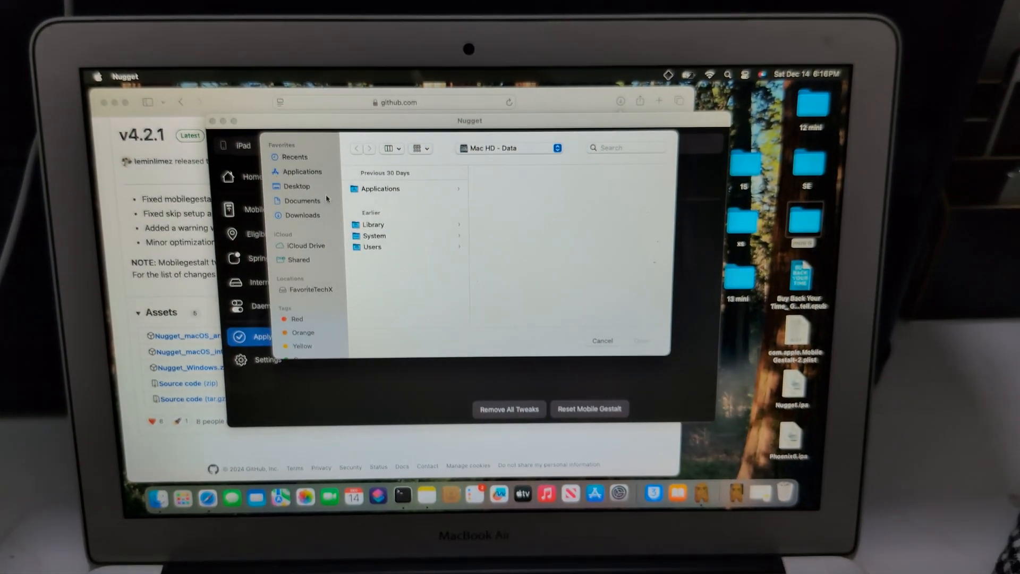
left_click(298, 186)
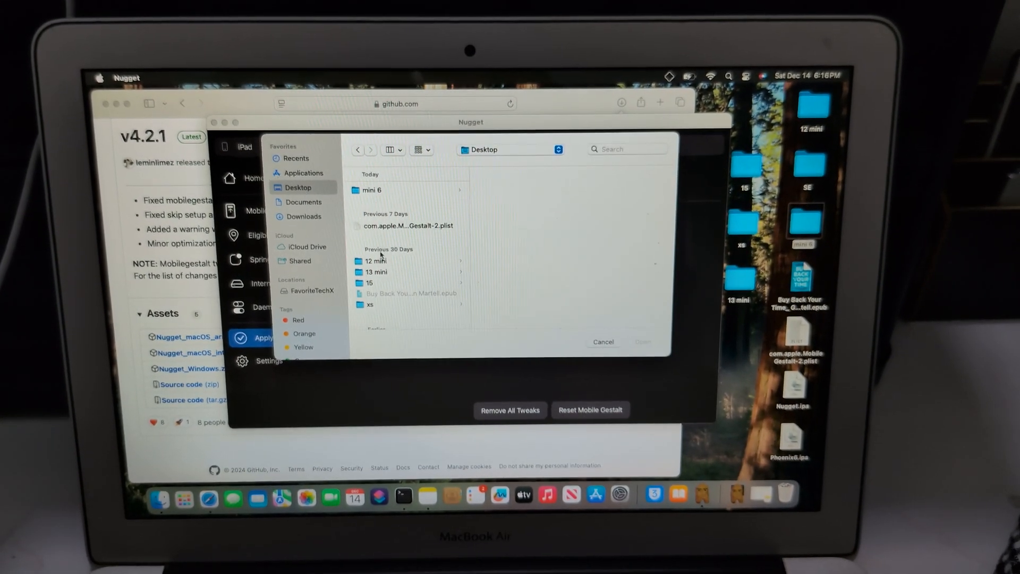
double_click(374, 191)
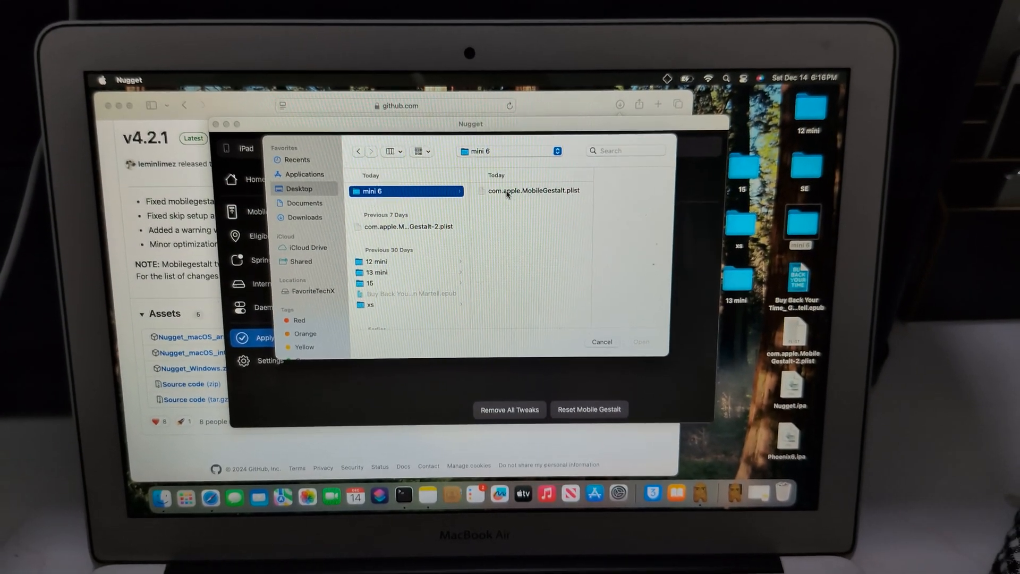
left_click(532, 190)
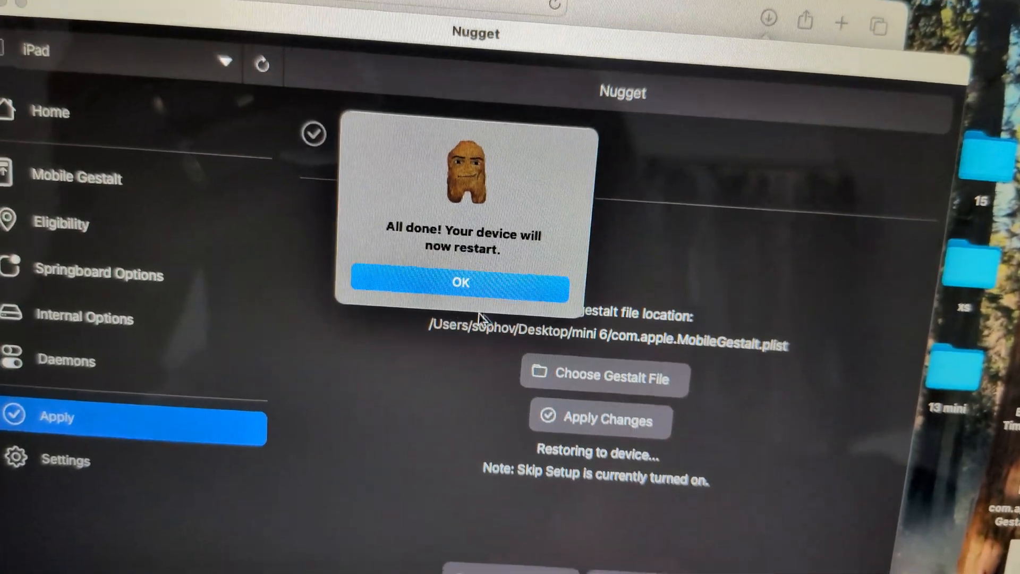
left_click(461, 282)
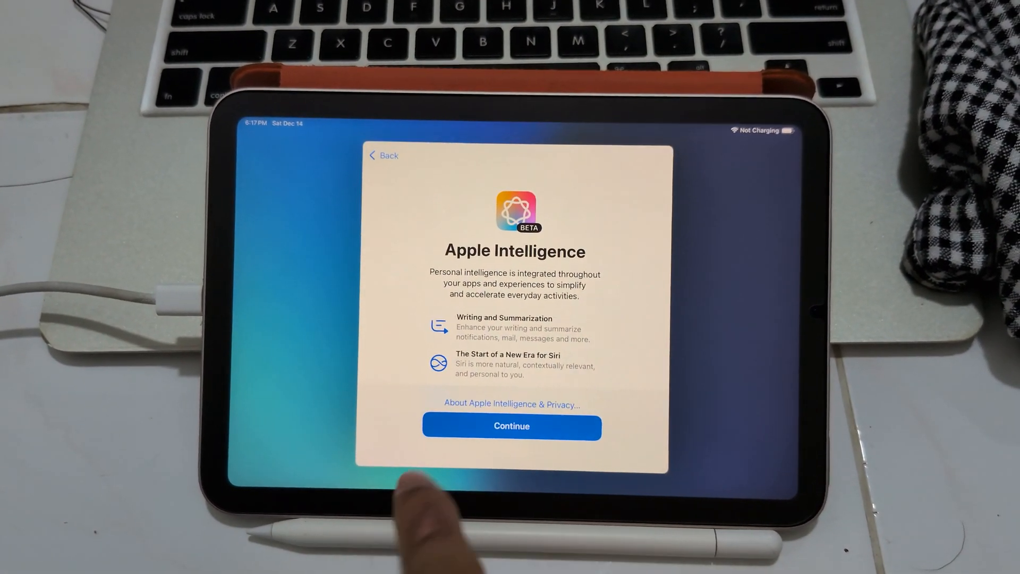
Step: Continue past the Apple Intelligence introduction and launch Settings from the home screen
left_click(511, 427)
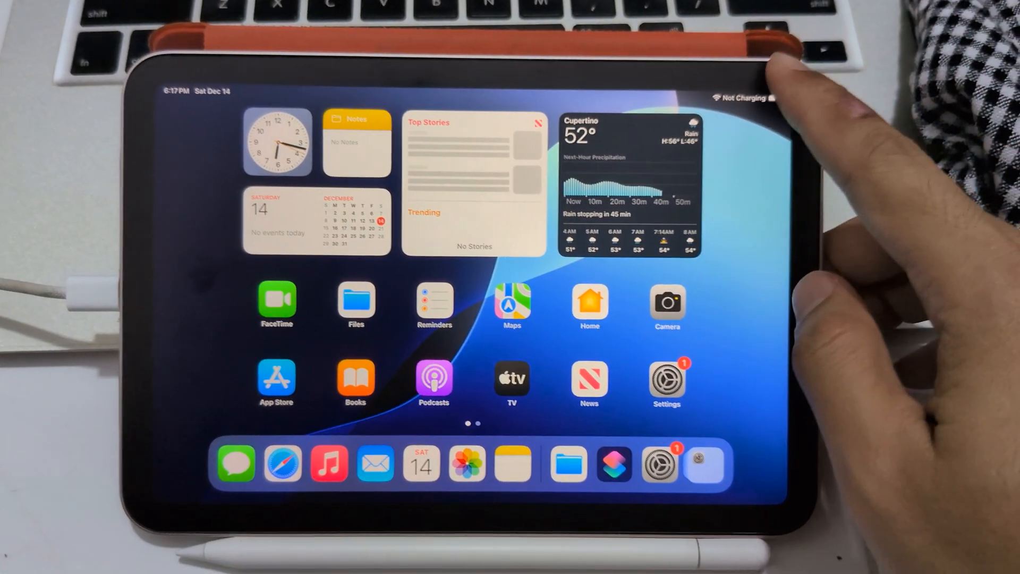
left_click(665, 381)
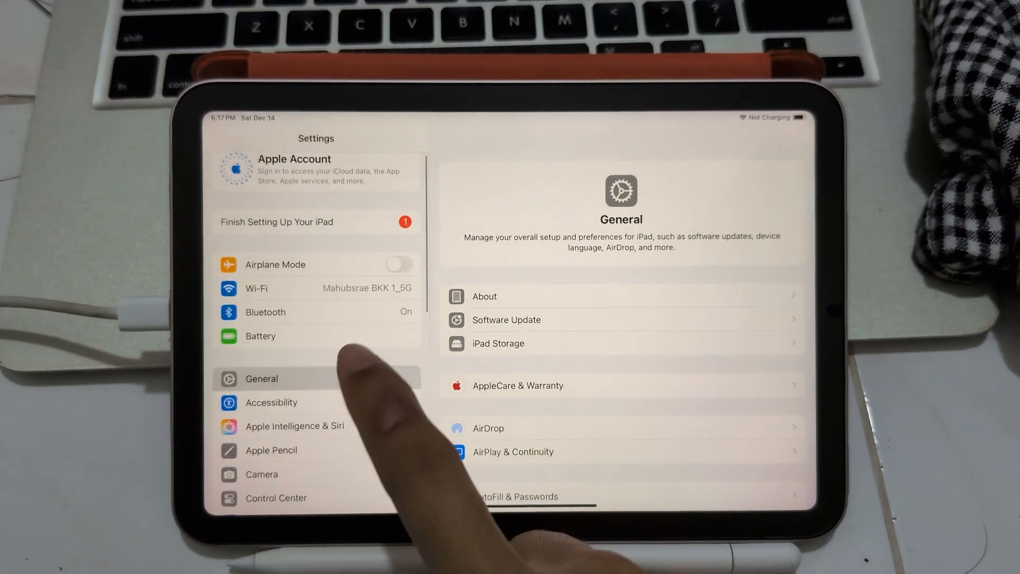
Step: Show the iPad Storage breakdown and scroll through each app's space usage
left_click(295, 425)
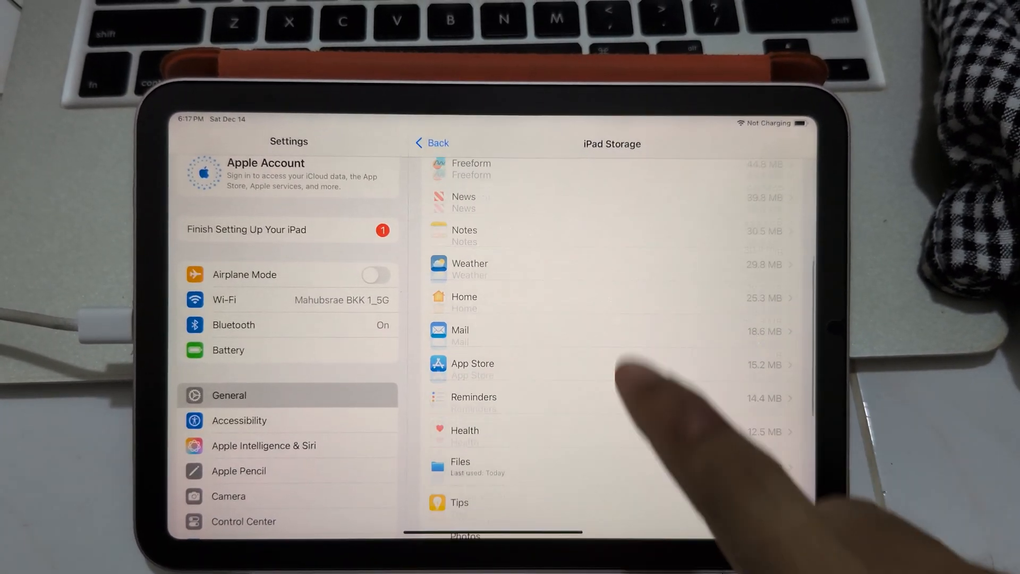
scroll("down", 3)
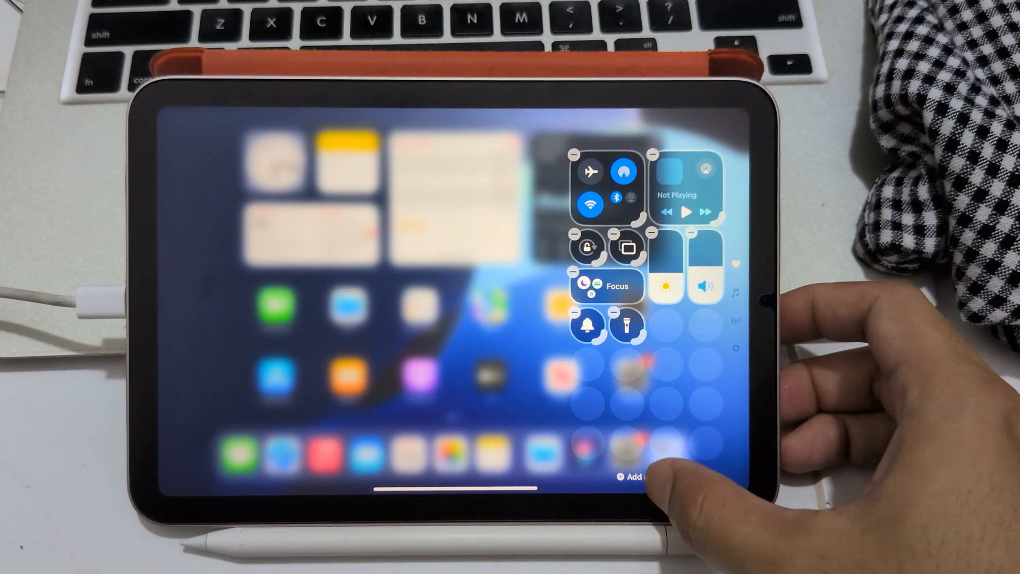
Step: Browse the Add a Control gallery down to the Stage Manager control
left_click(627, 478)
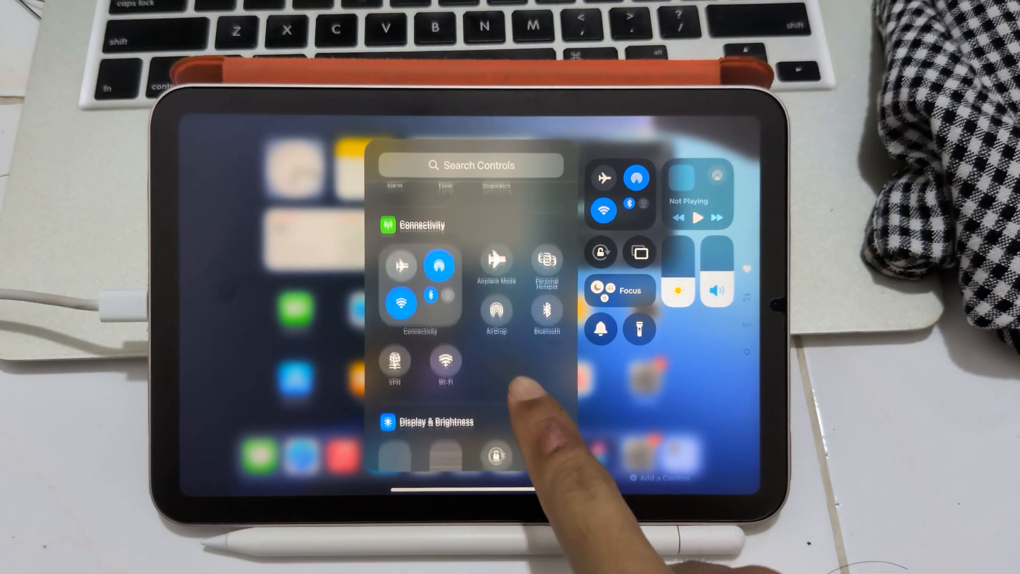
scroll("down", 3)
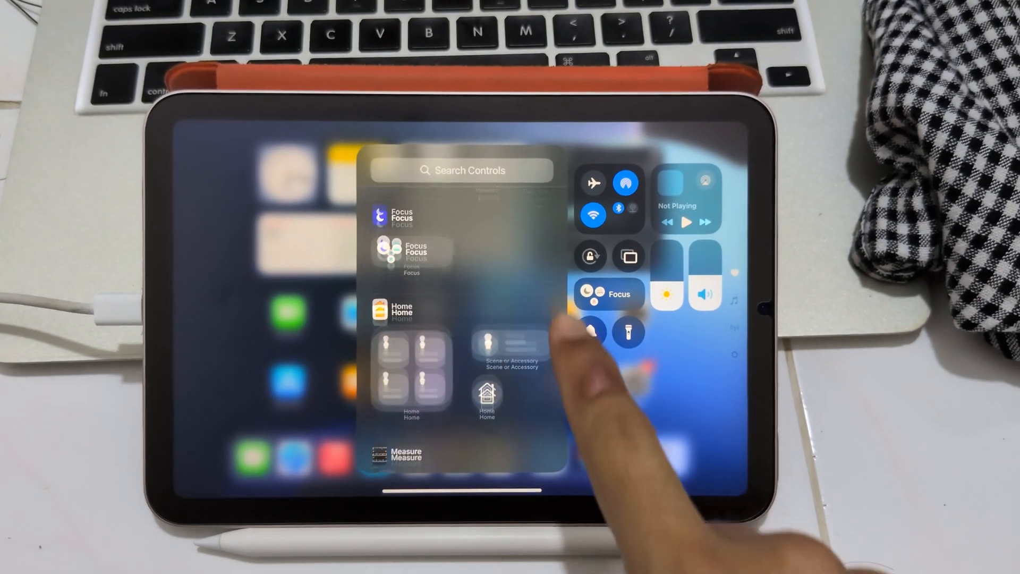
scroll("down", 3)
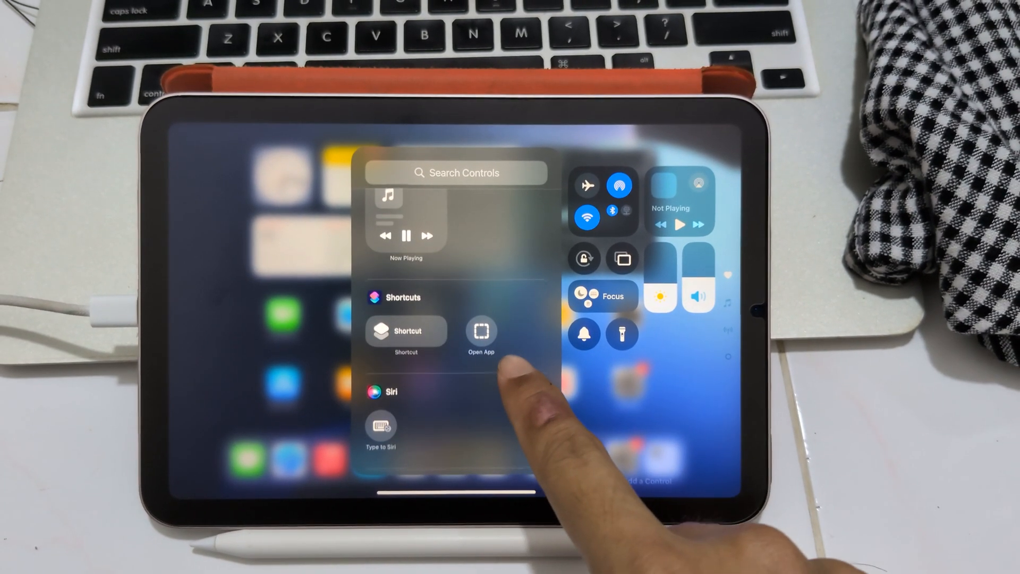
scroll("down", 3)
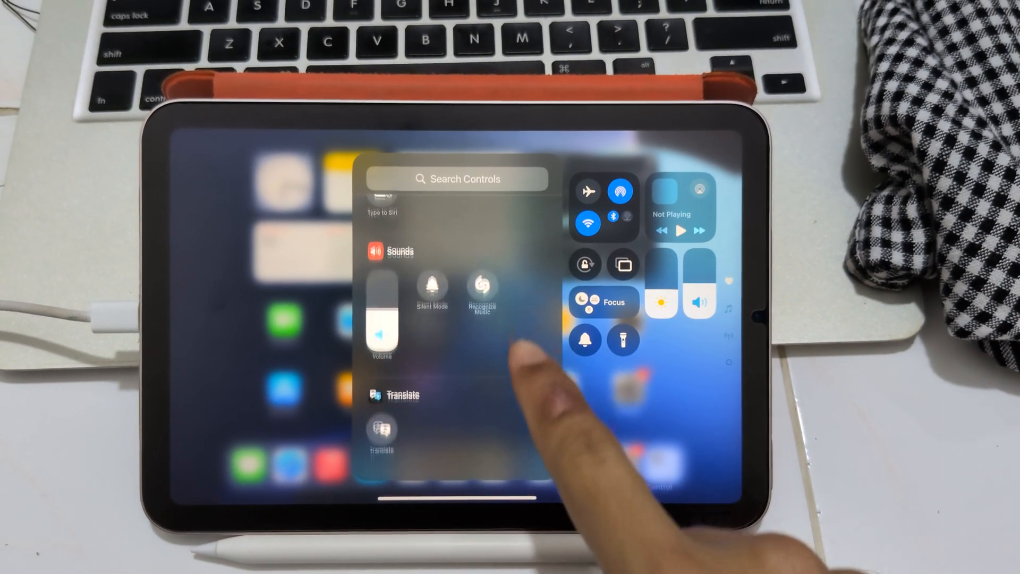
scroll("down", 3)
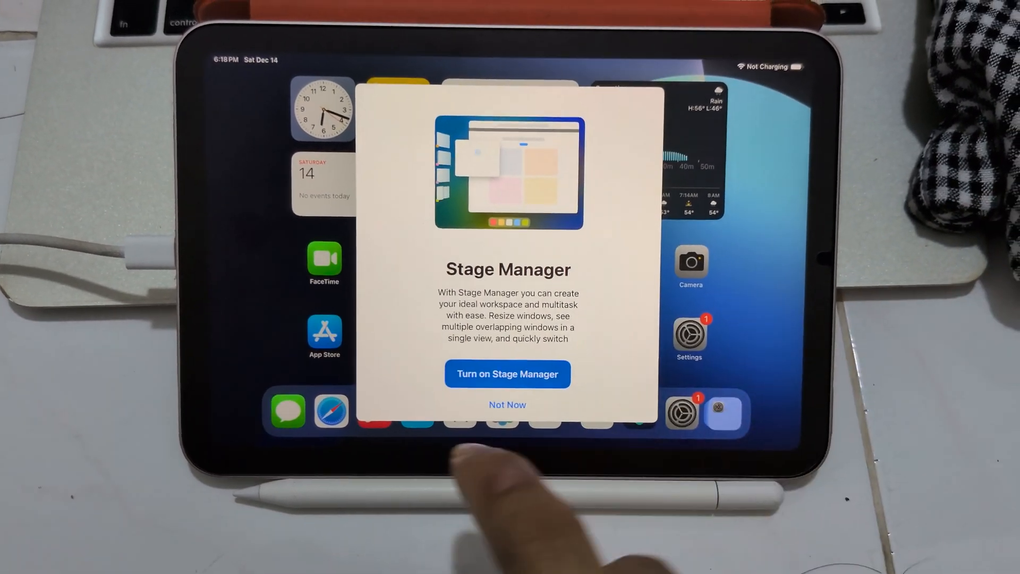
Step: Turn Stage Manager on and launch the App Store, which prompts about personalised ads
left_click(508, 404)
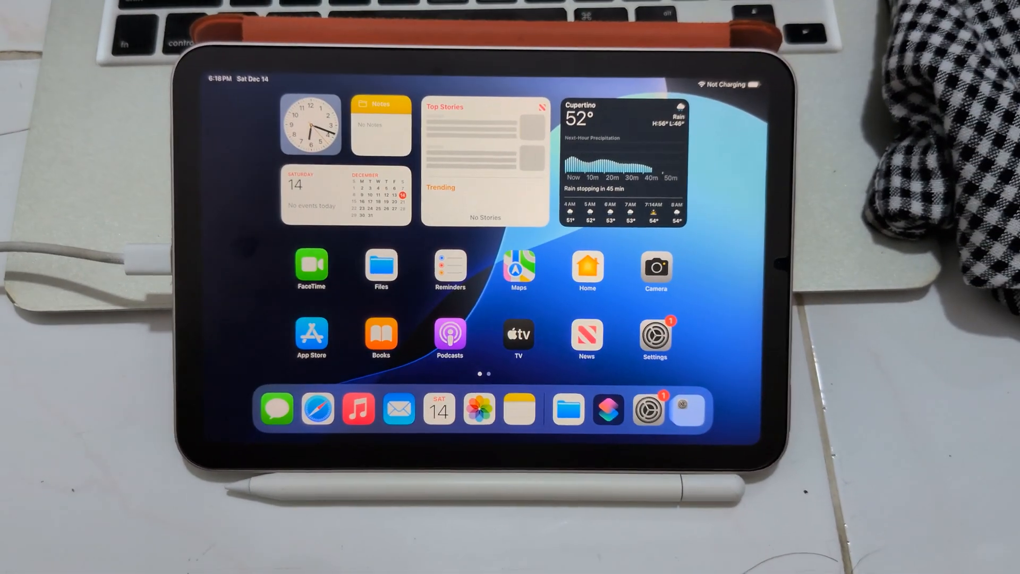
left_click(655, 335)
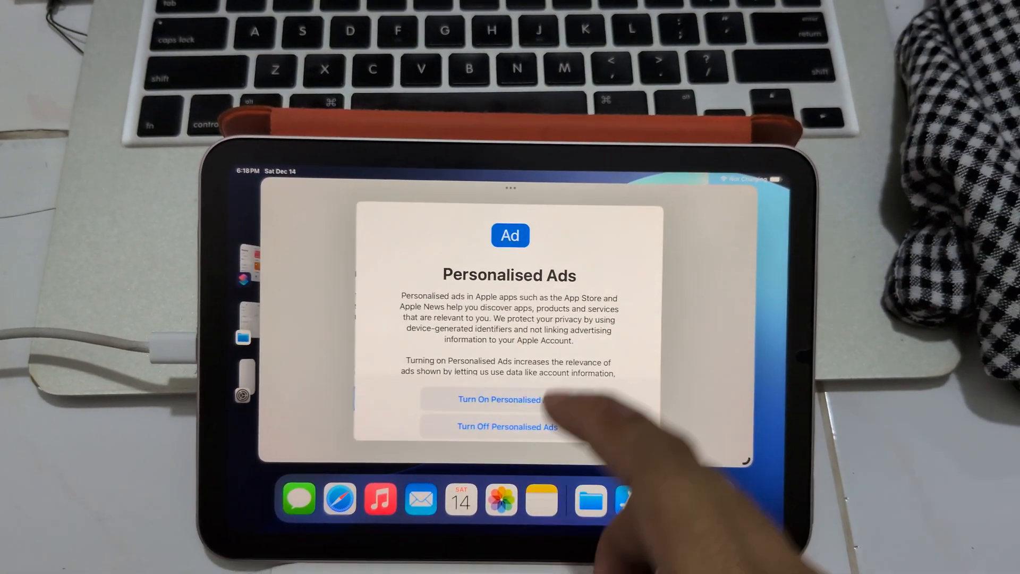
Step: Answer the Personalised Ads prompt, search 'final cut pro for ipad' and choose its listing
left_click(507, 400)
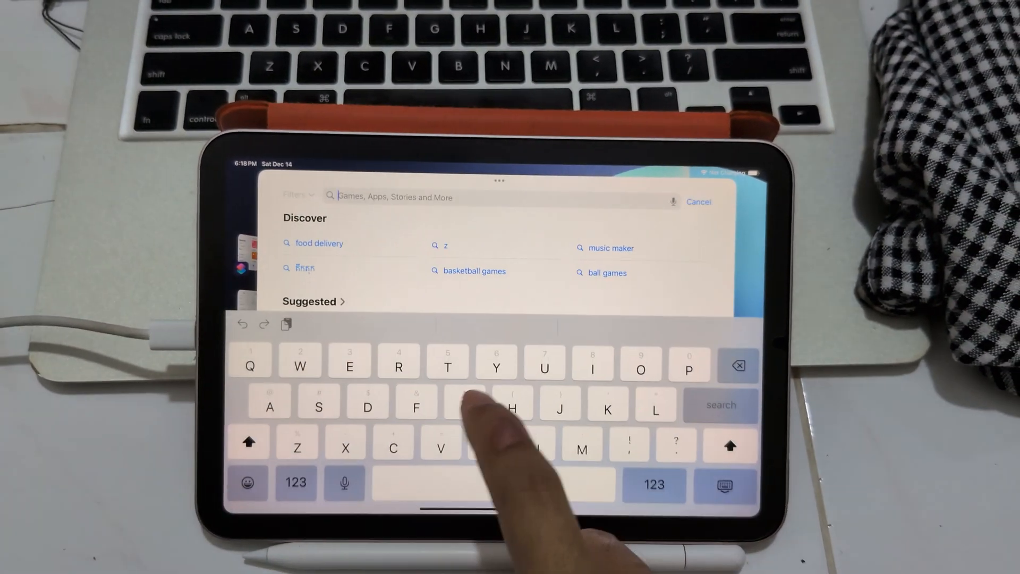
type("Fin")
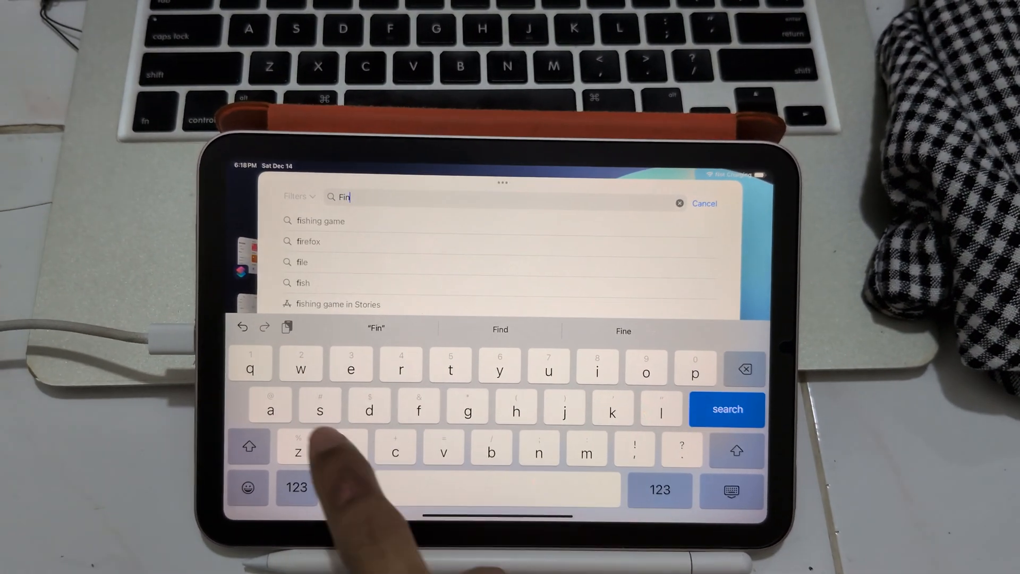
type("al cut pro for ipad")
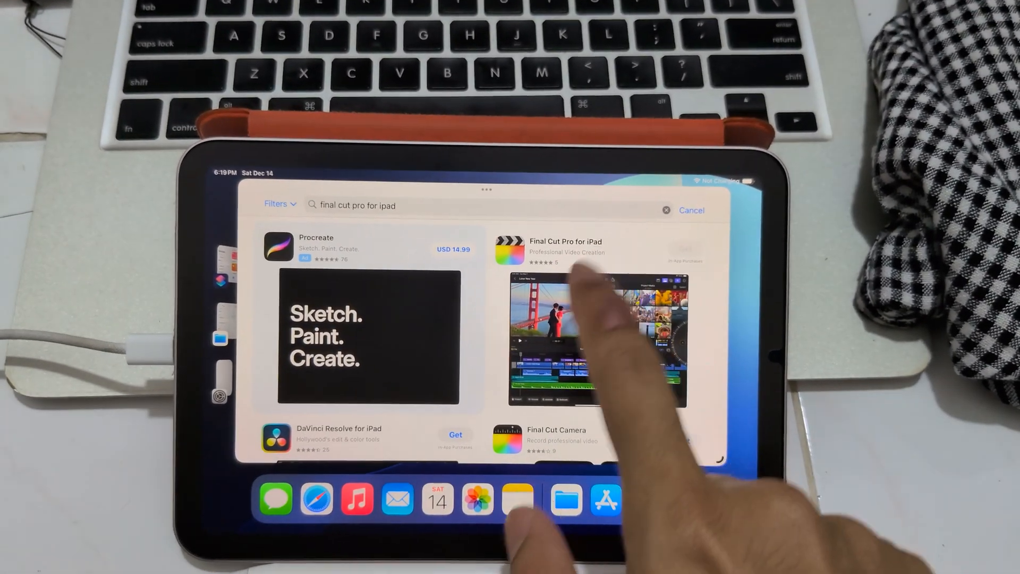
left_click(565, 248)
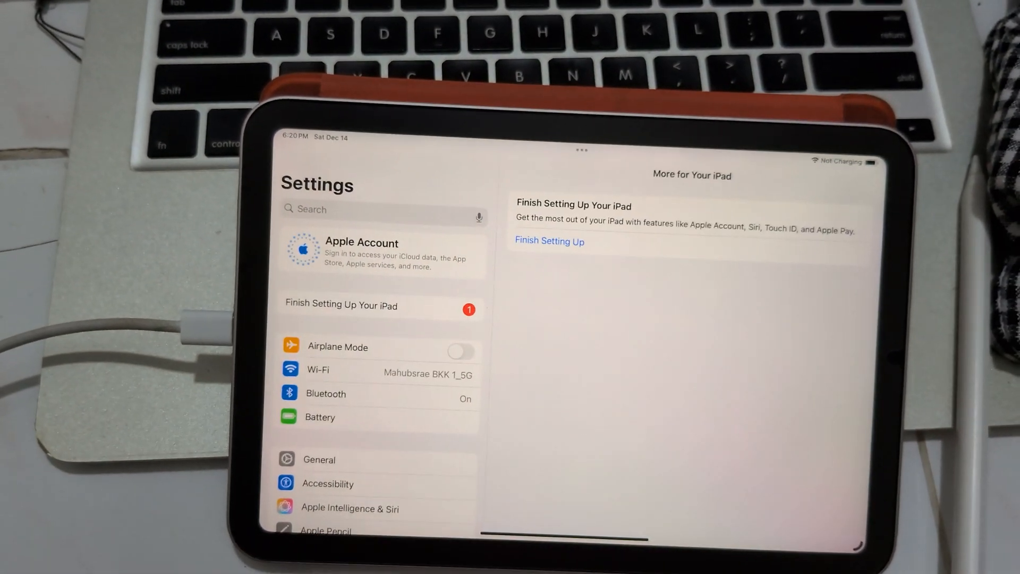
Step: Start Finish Setting Up, skip Touch ID and cancel creating an iPad passcode
left_click(549, 241)
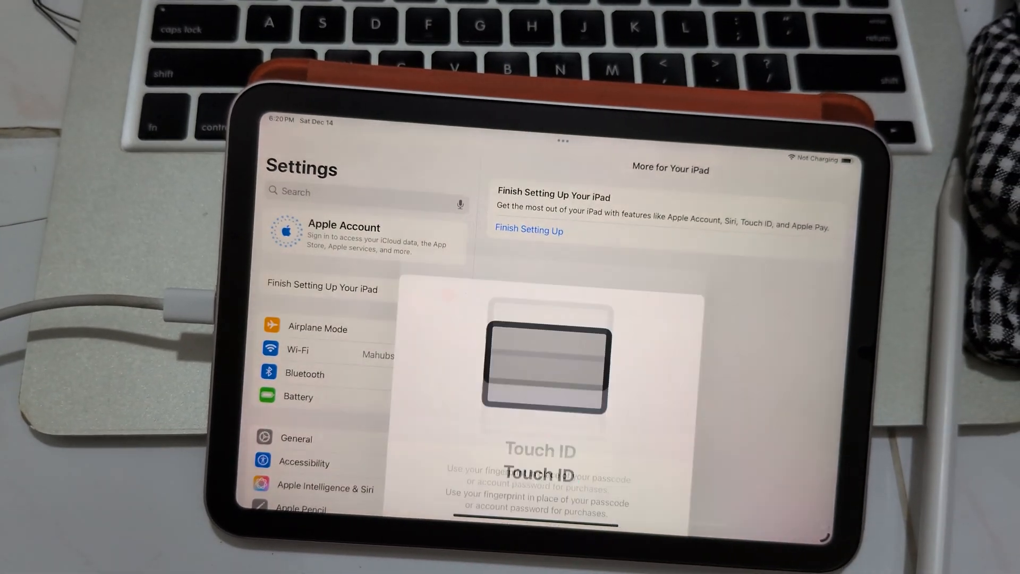
left_click(548, 487)
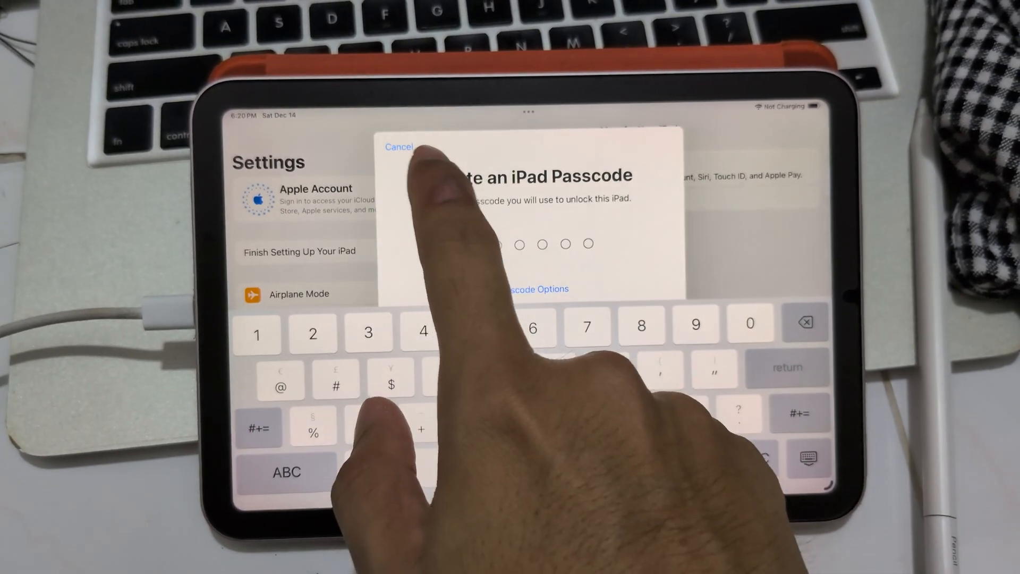
left_click(398, 146)
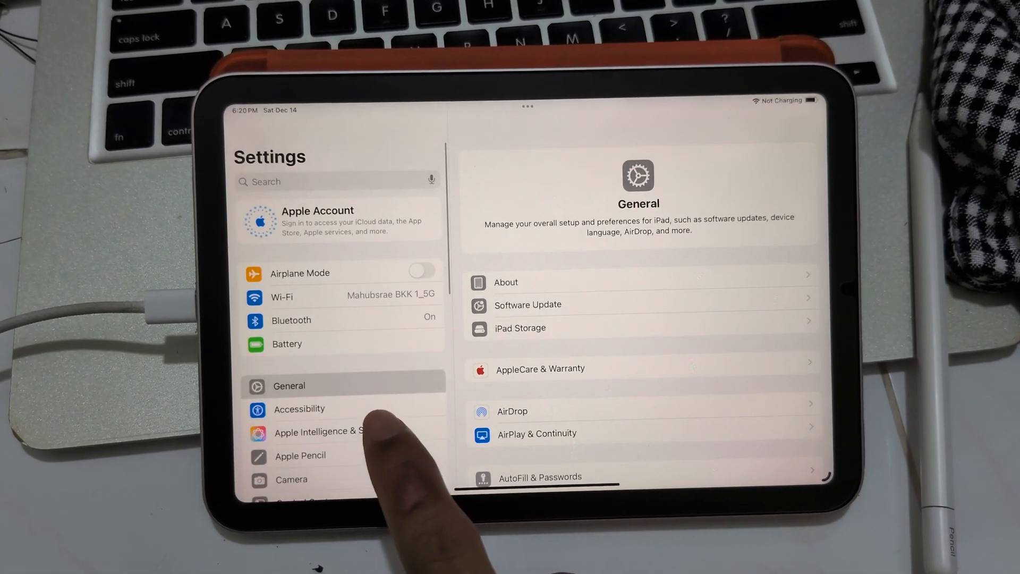
Step: Check Apple Intelligence is preparing to download, then scroll iPad Storage to iPadOS and System Data
left_click(319, 432)
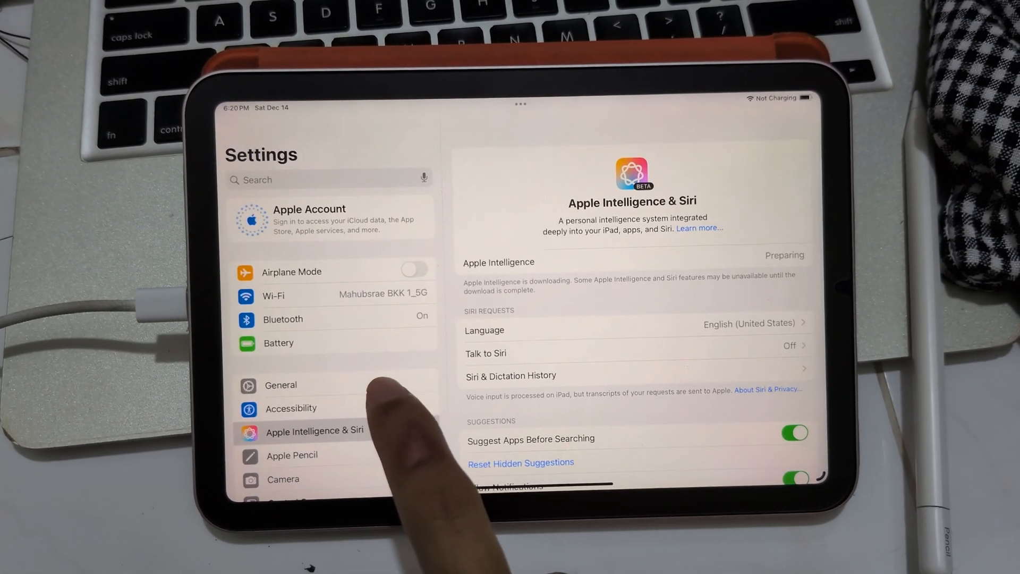
left_click(280, 385)
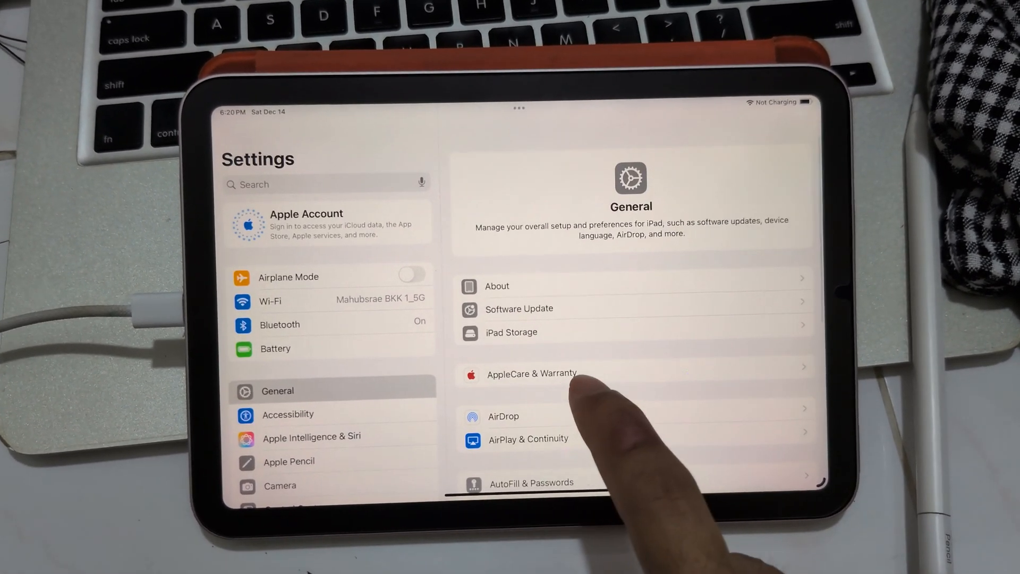
left_click(511, 332)
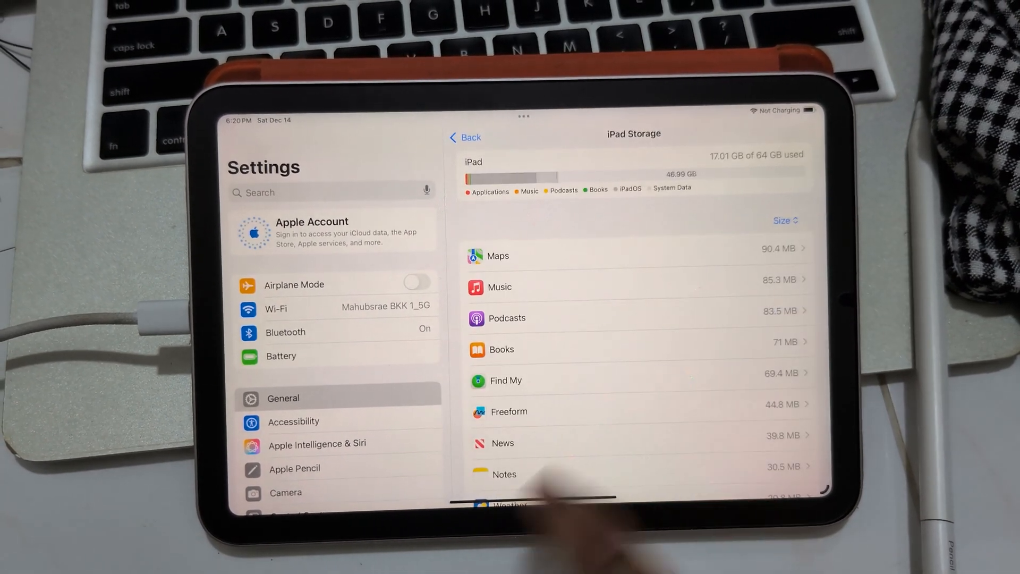
scroll("down", 3)
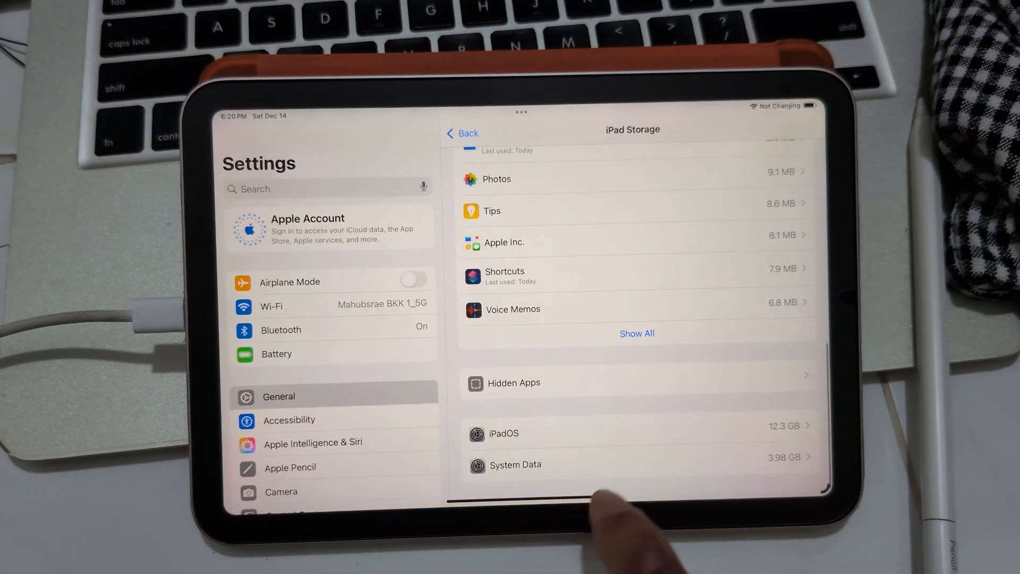